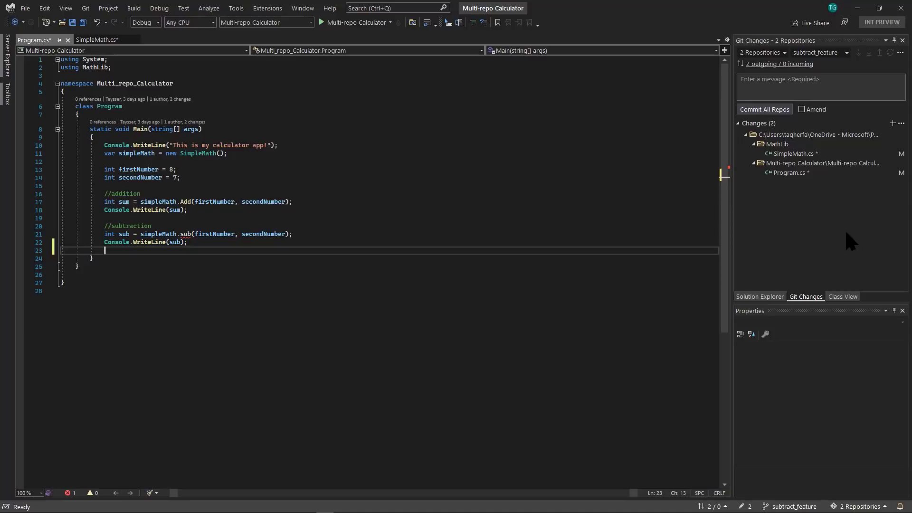
pyautogui.moveTo(843, 372)
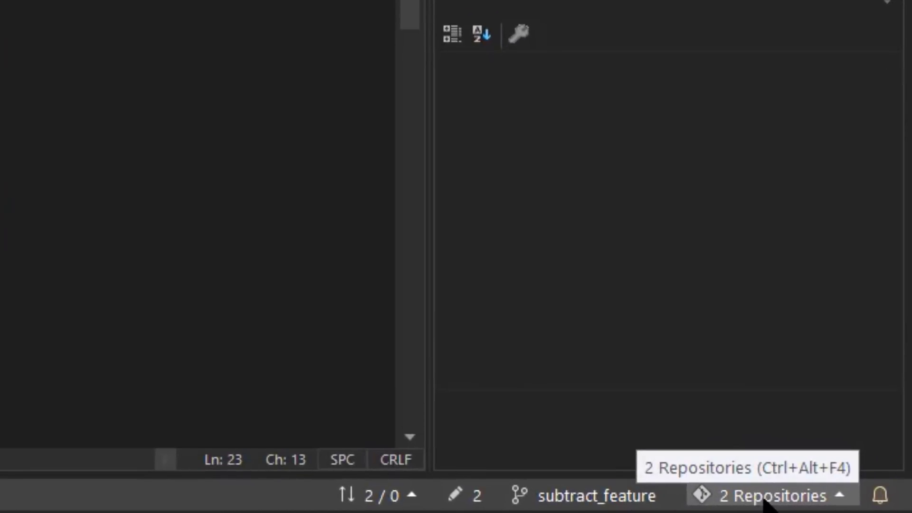
# - View the two loaded repositories, then commit all repos with the message 'multi repo'
pyautogui.click(770, 494)
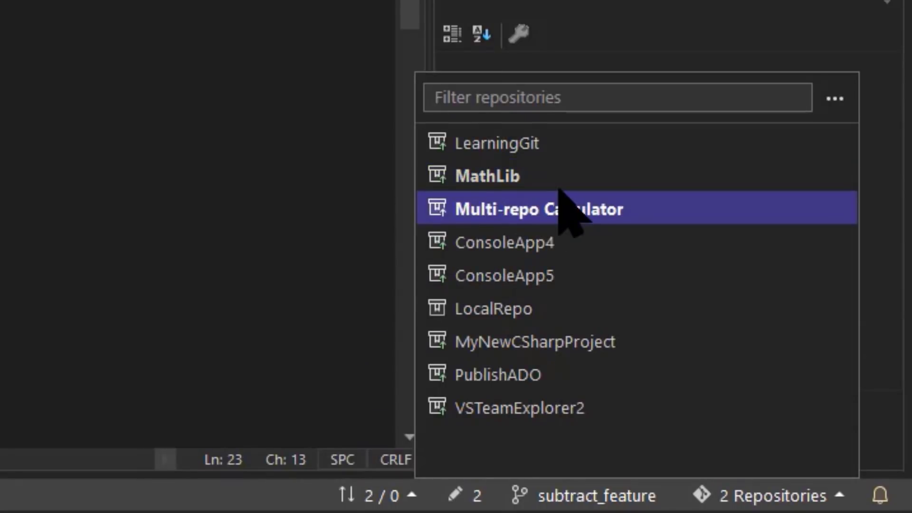
pyautogui.click(538, 209)
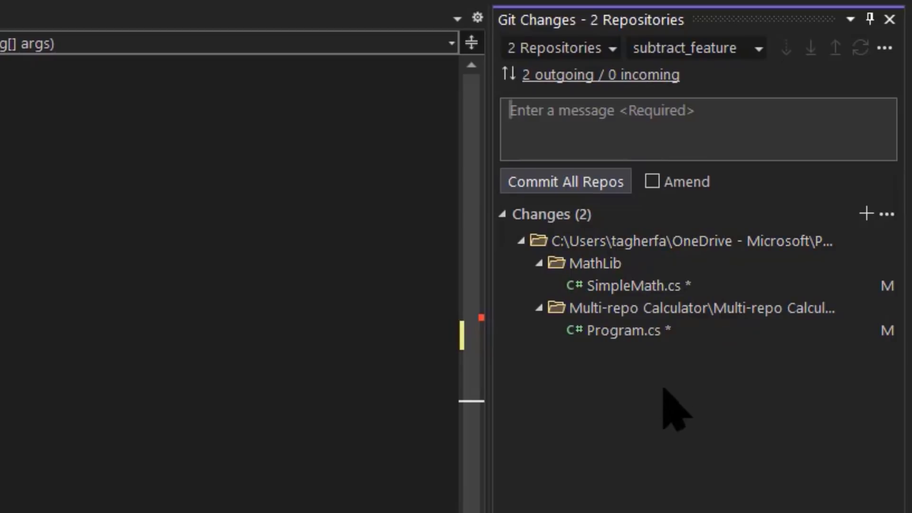
pyautogui.write('multi repo')
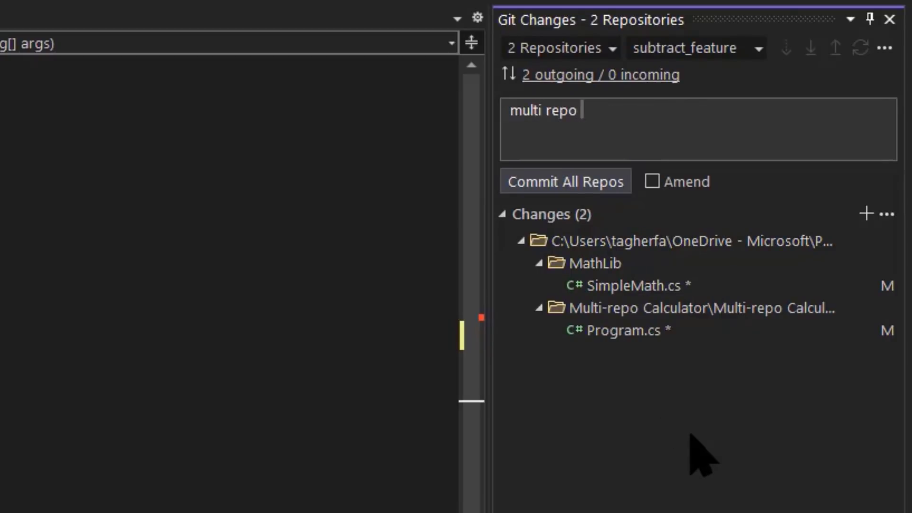
pyautogui.click(564, 181)
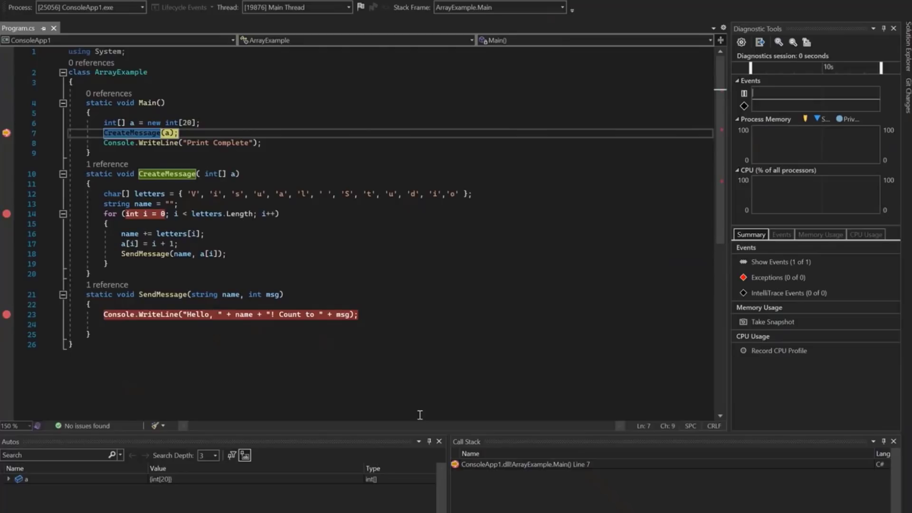
pyautogui.moveTo(89, 223)
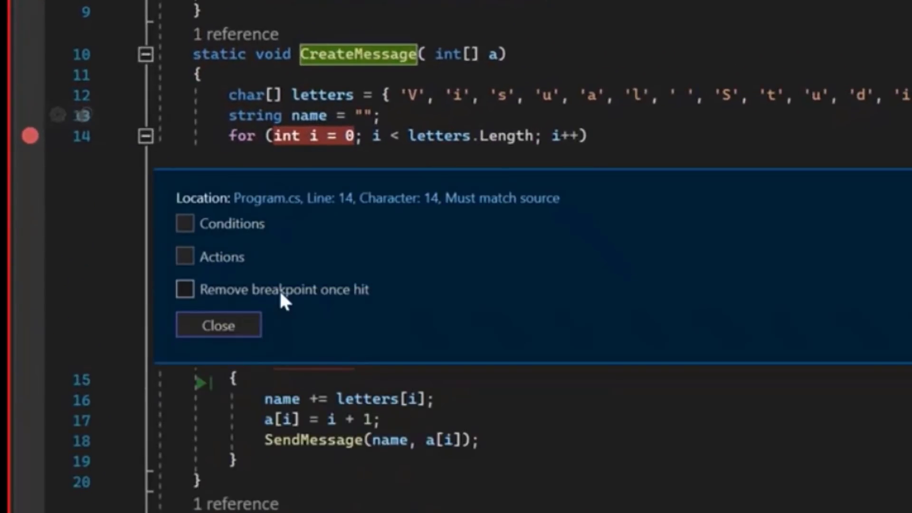
# - Enable 'Remove breakpoint once hit' on the line 14 breakpoint and close its settings
pyautogui.click(185, 289)
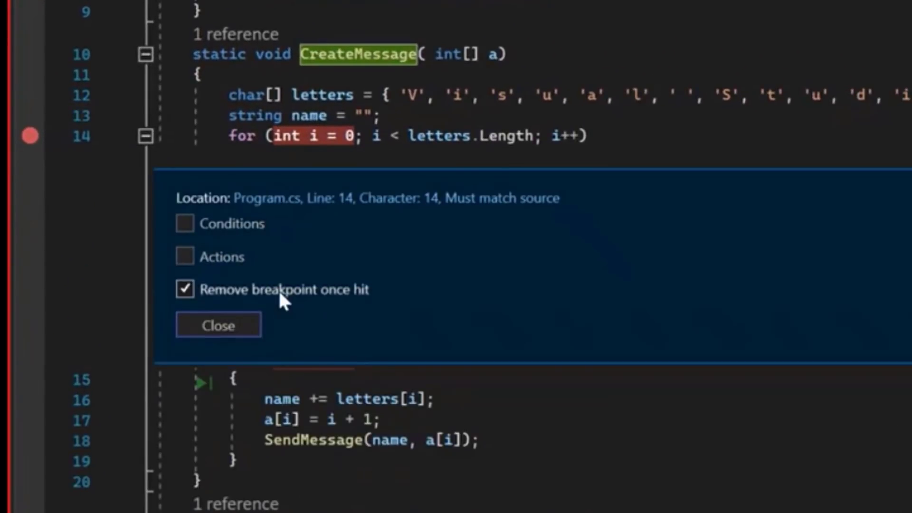
pyautogui.click(218, 324)
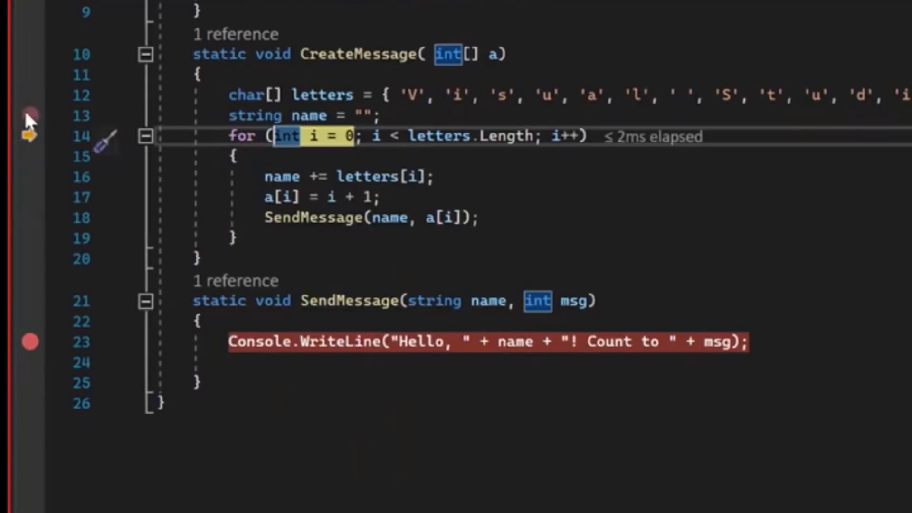
pyautogui.moveTo(421, 241)
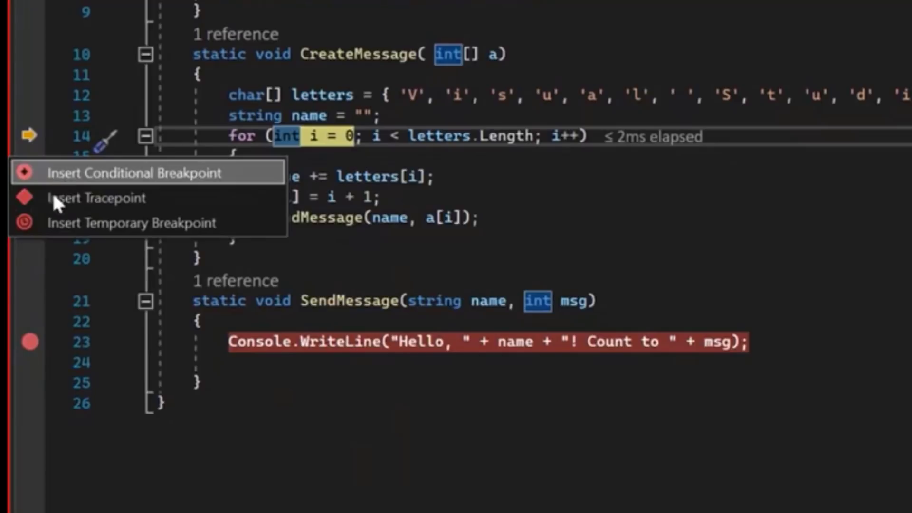
pyautogui.moveTo(108, 453)
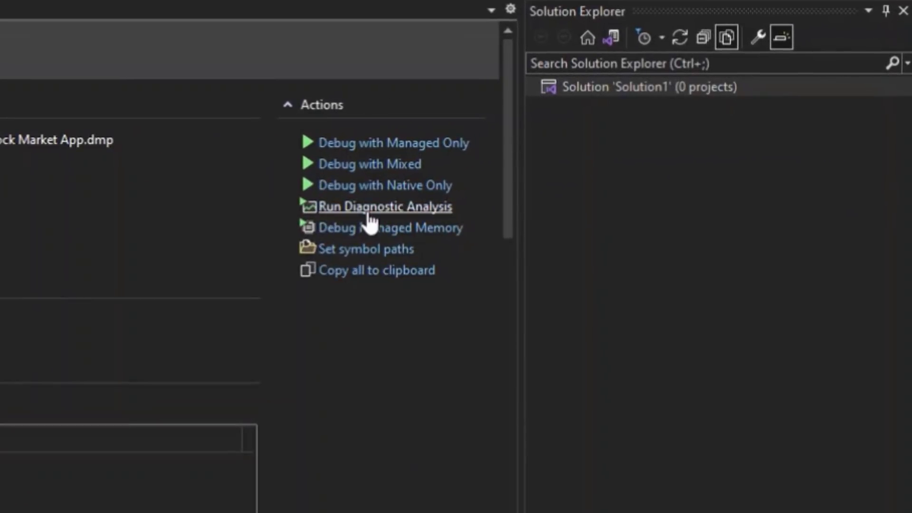
# - Run diagnostic analysis on the dump with Crash and Memory unchecked, keeping process responsiveness
pyautogui.click(383, 206)
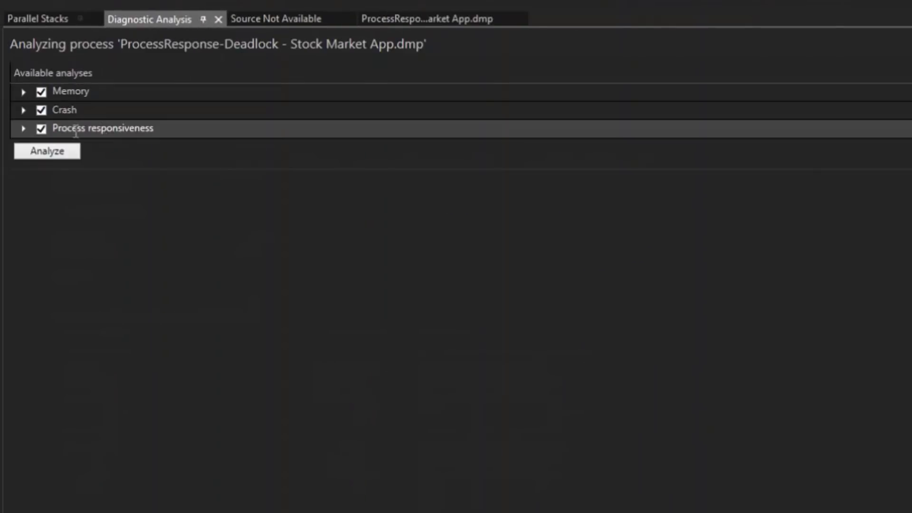
pyautogui.click(41, 110)
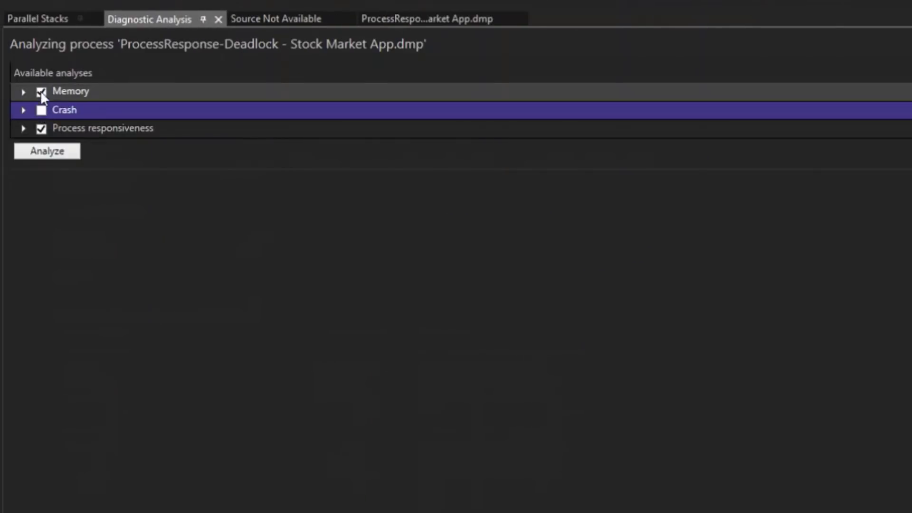
pyautogui.click(41, 92)
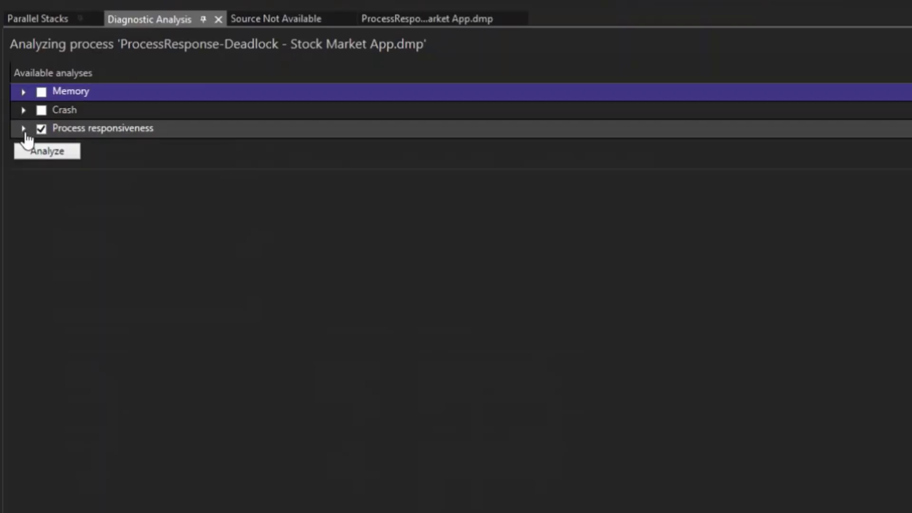
pyautogui.click(24, 128)
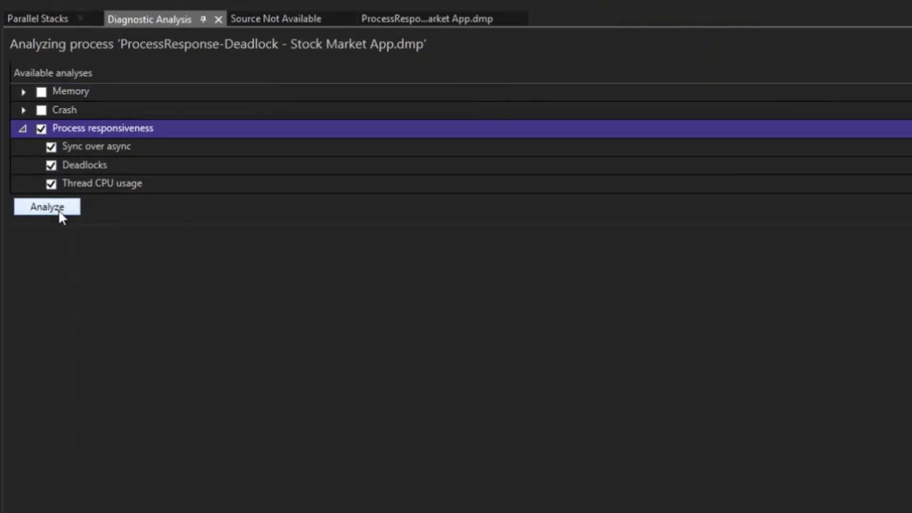
pyautogui.click(47, 207)
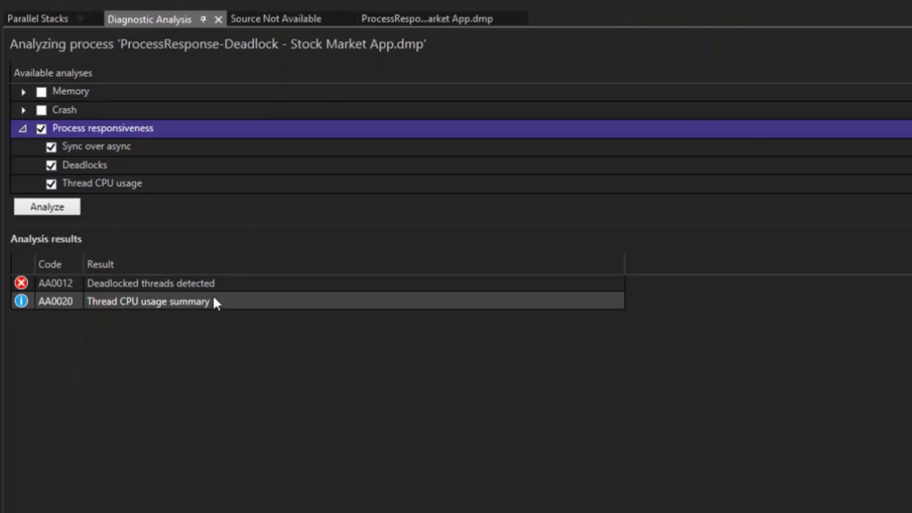
# - Review the 'Deadlocked threads detected' summary and inspect a deadlocked thread's call stacks
pyautogui.click(150, 283)
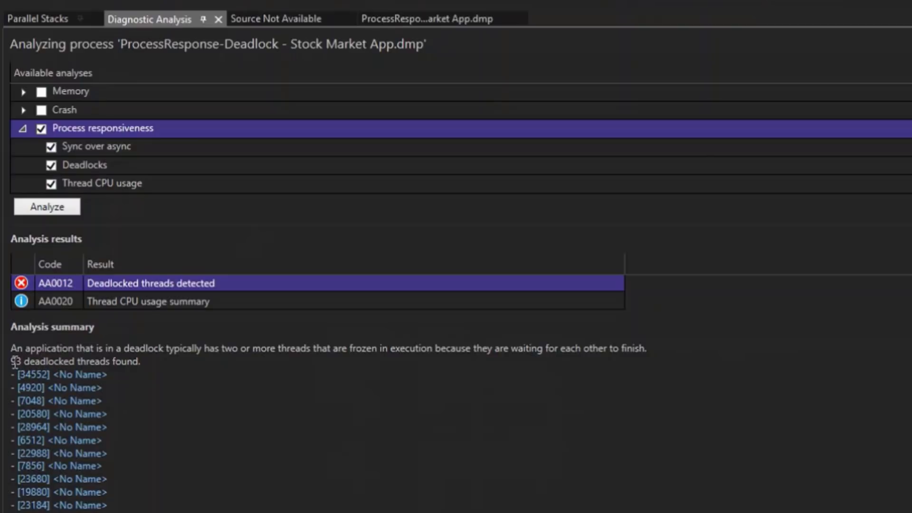
pyautogui.scroll(-3)
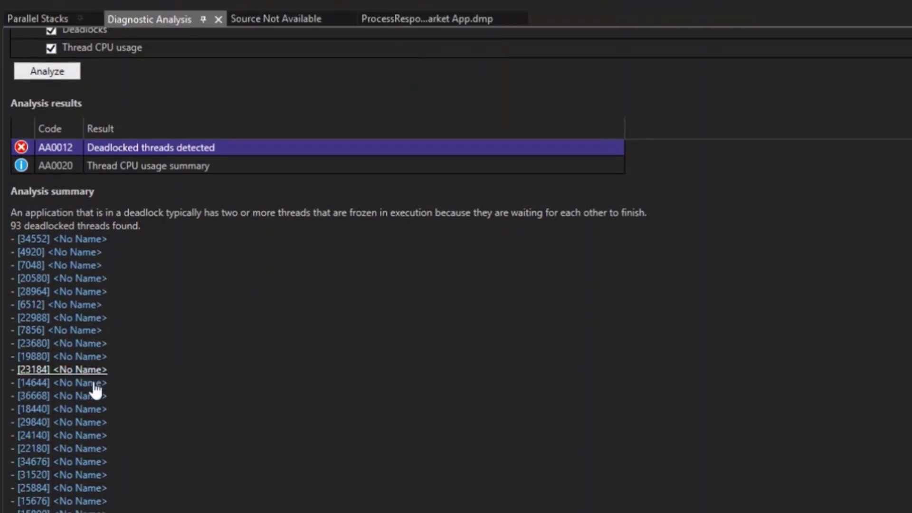
pyautogui.scroll(-3)
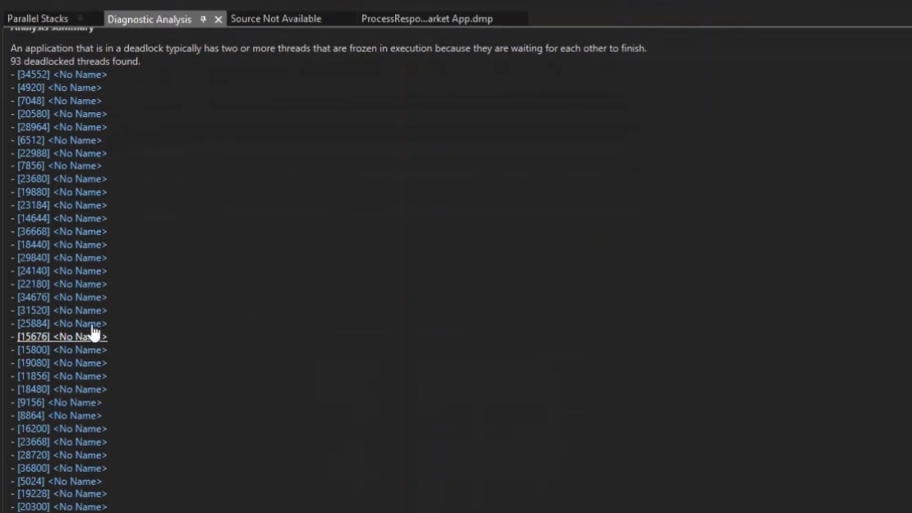
pyautogui.click(38, 18)
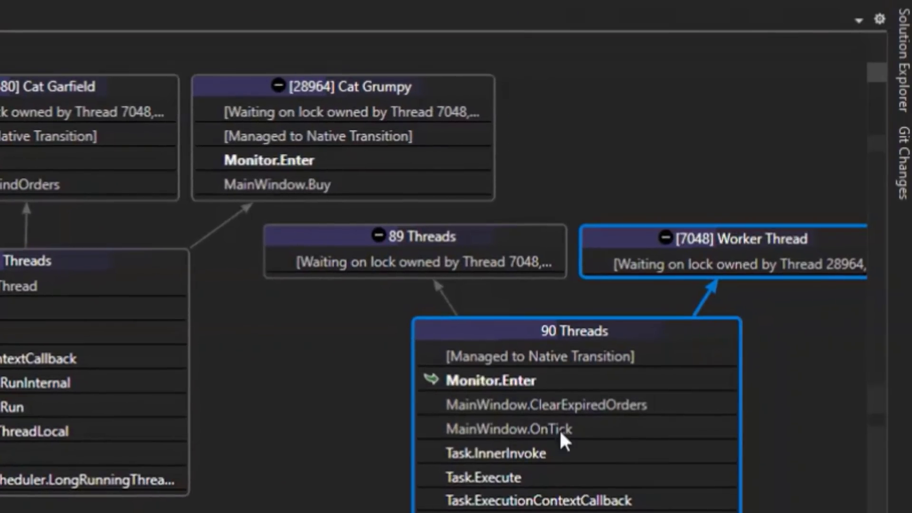
pyautogui.moveTo(654, 250)
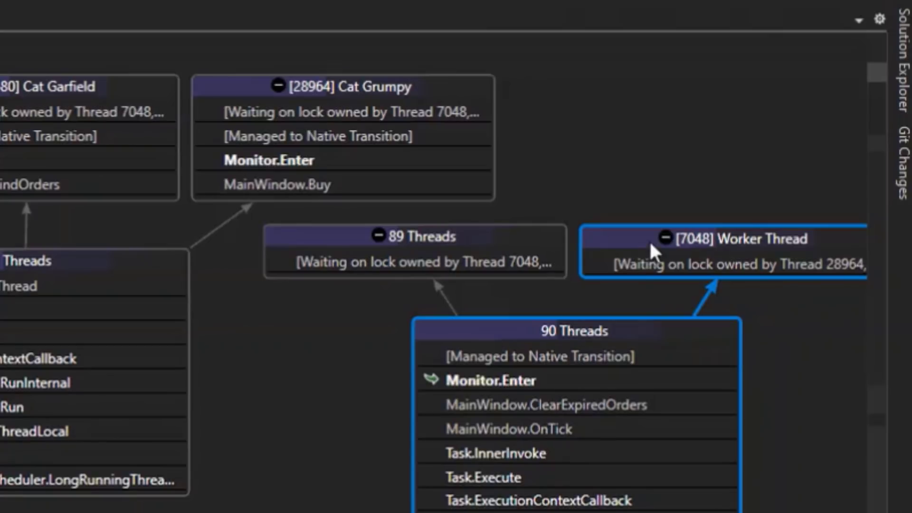
pyautogui.moveTo(590, 267)
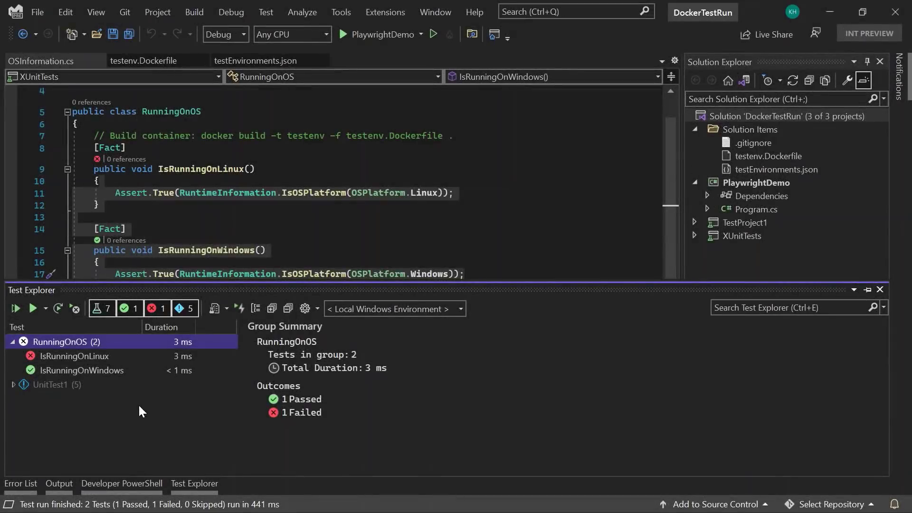
# - Check the failing OS test details and switch the test environment to linux dotnet-core-sdk-3.1
pyautogui.click(75, 356)
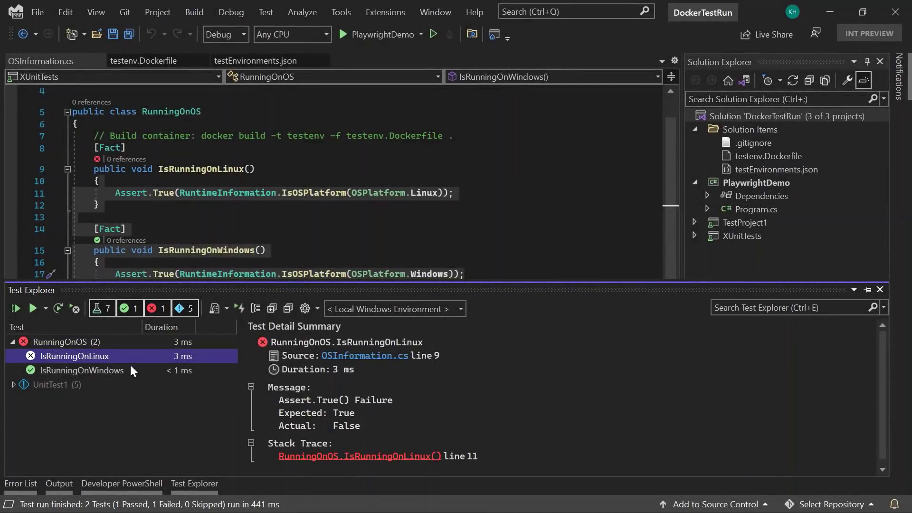
pyautogui.click(82, 370)
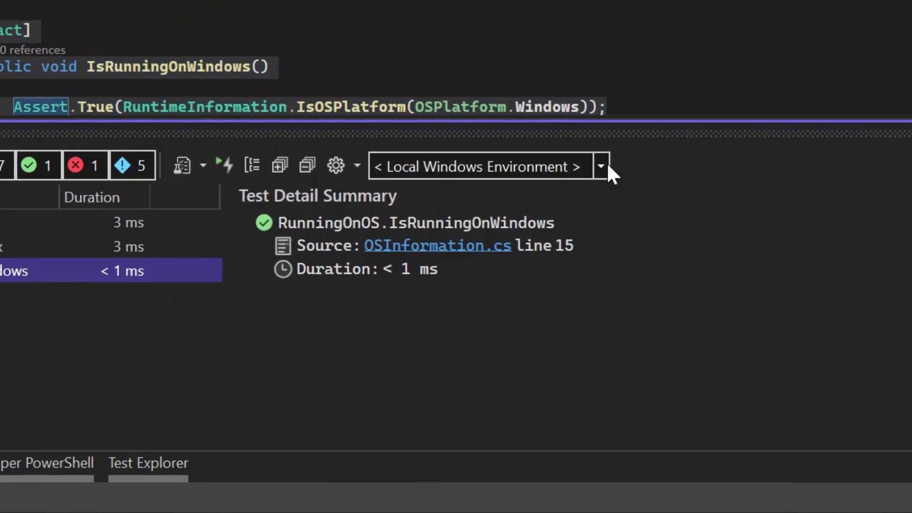
pyautogui.click(601, 166)
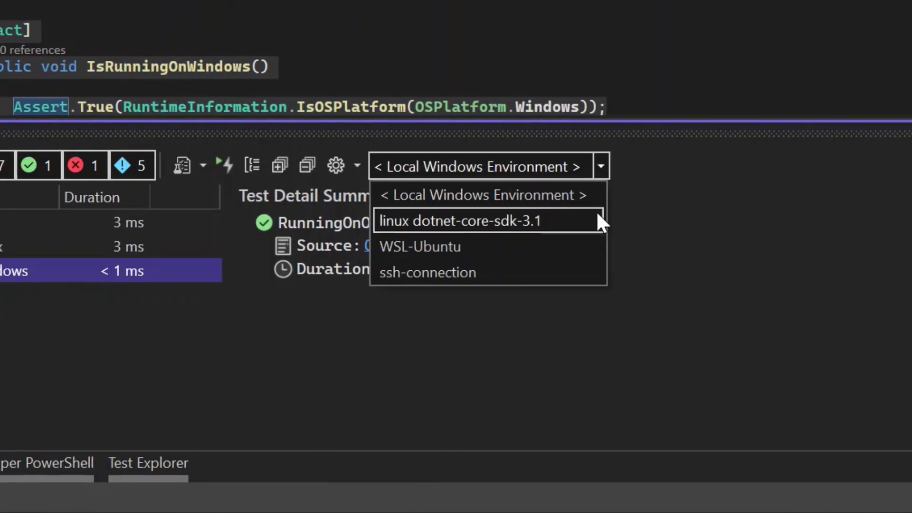
pyautogui.moveTo(599, 231)
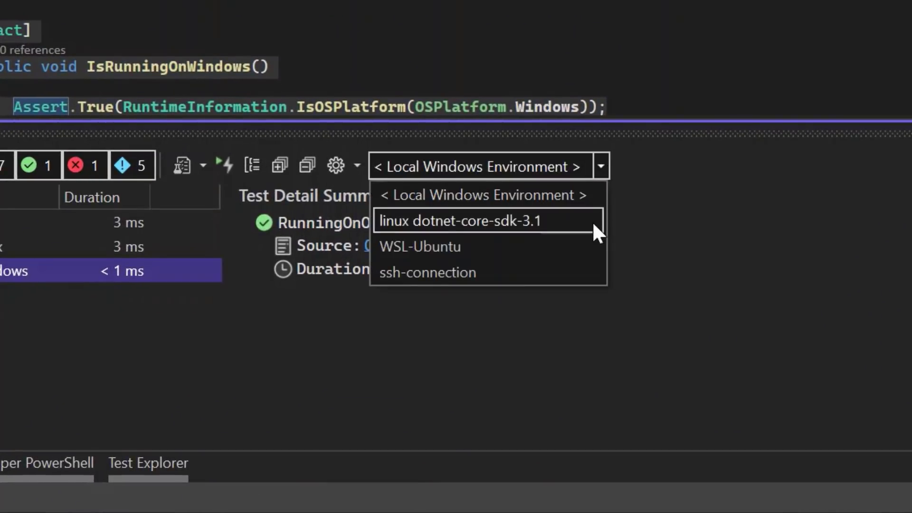
pyautogui.click(462, 220)
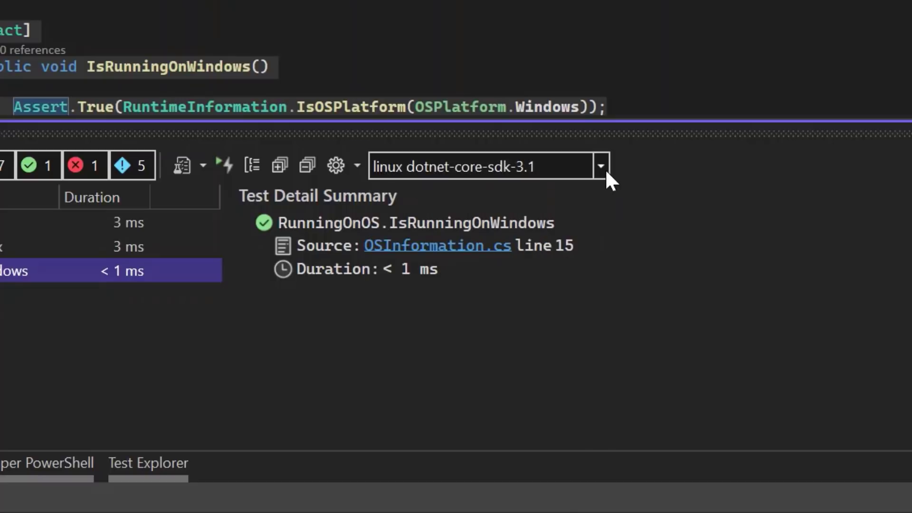
pyautogui.click(601, 166)
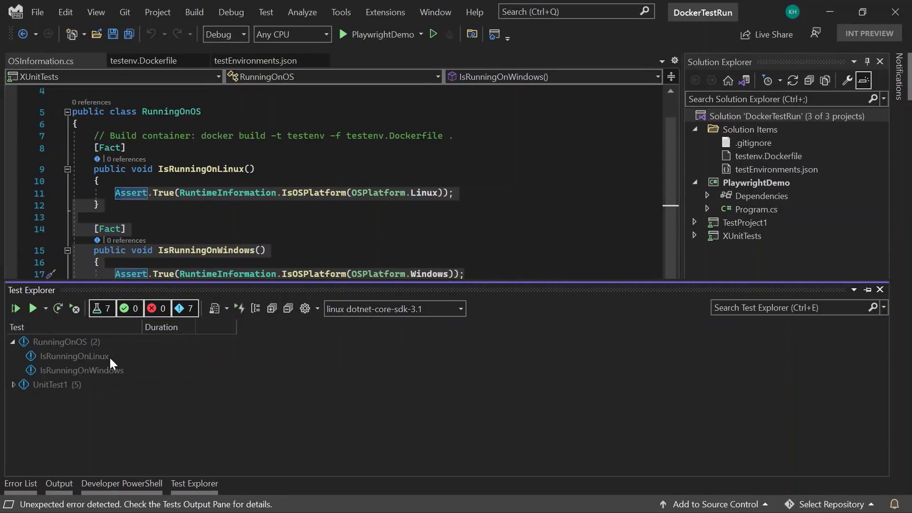
# - Run the RunningOnOS tests on Linux and review the test results
pyautogui.rightClick(60, 341)
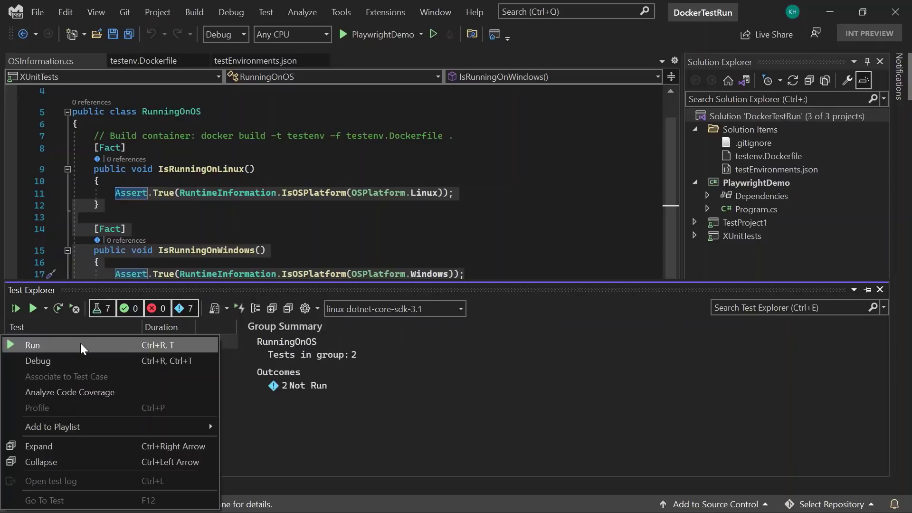
pyautogui.click(33, 345)
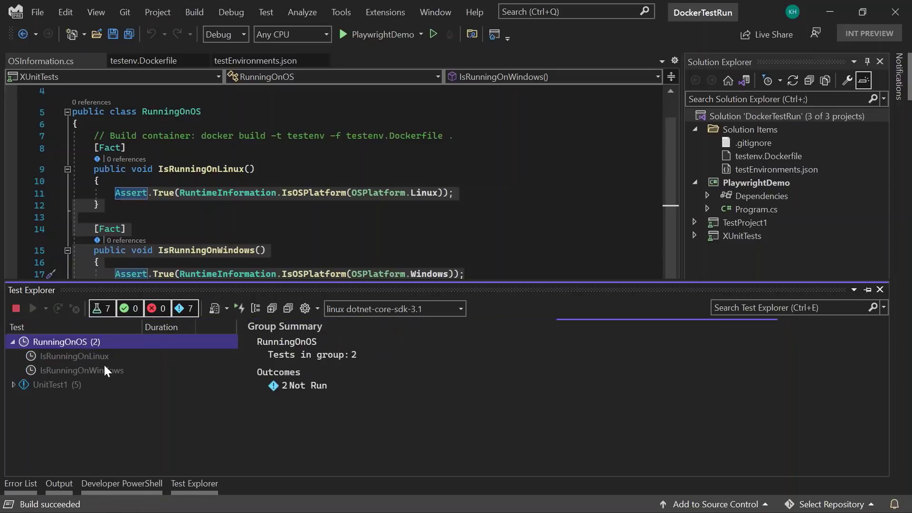
pyautogui.click(33, 308)
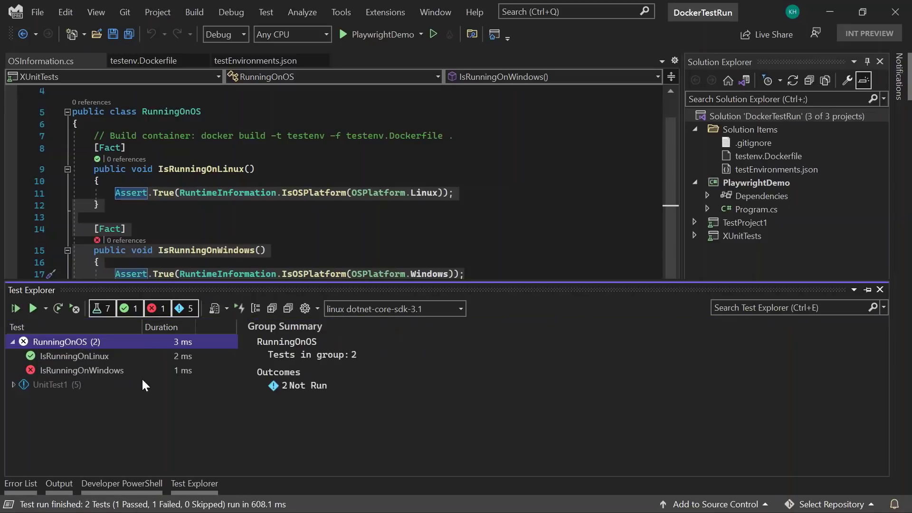
pyautogui.click(74, 356)
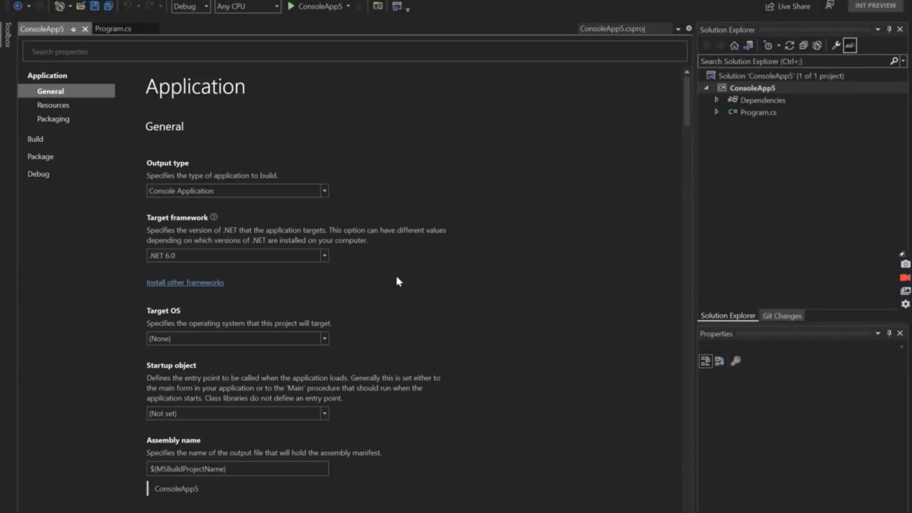
pyautogui.moveTo(383, 338)
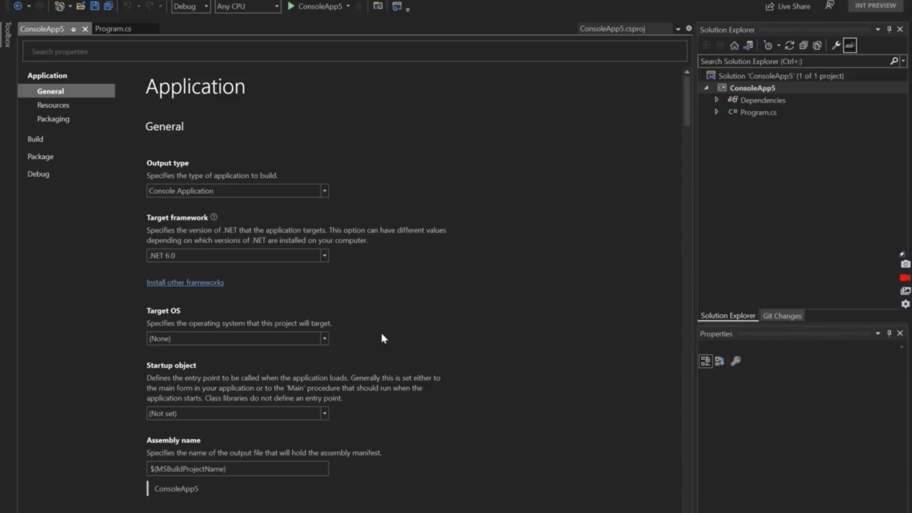
# - Browse Build settings, then filter the Application properties with the search term 'platform'
pyautogui.scroll(-3)
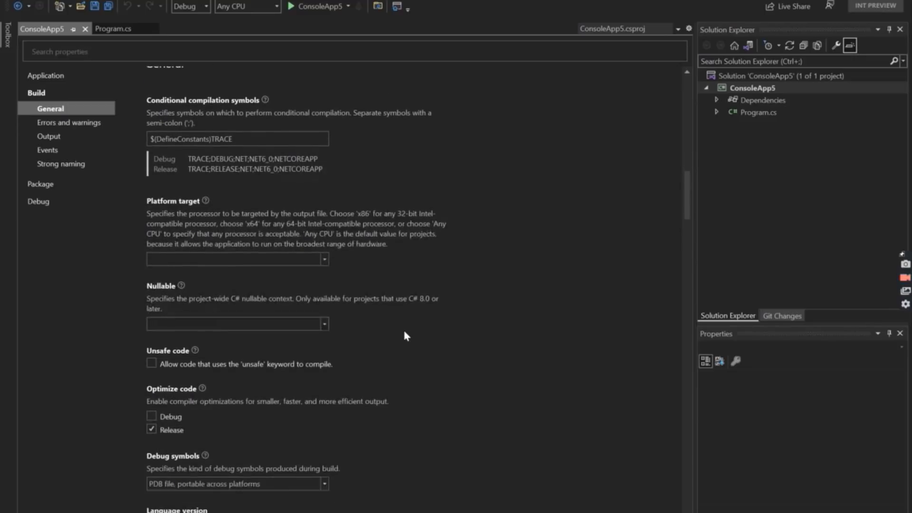
pyautogui.click(46, 75)
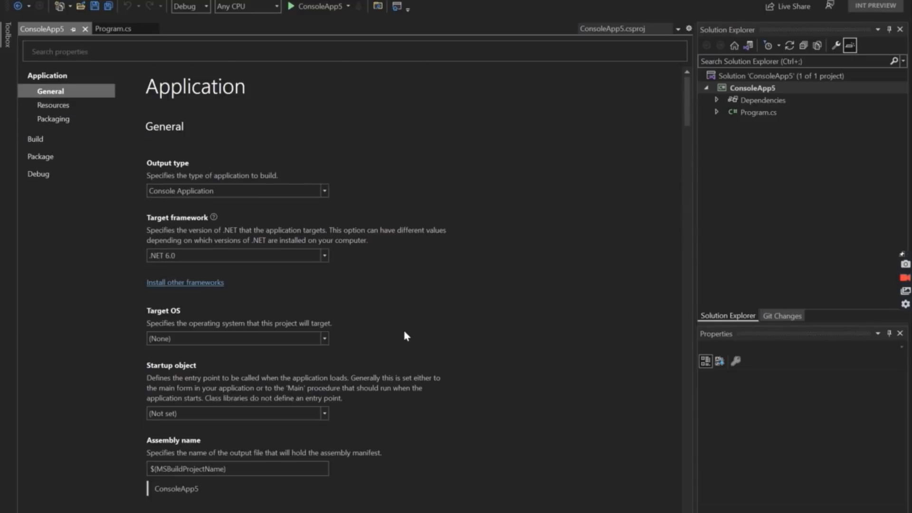
pyautogui.write('p')
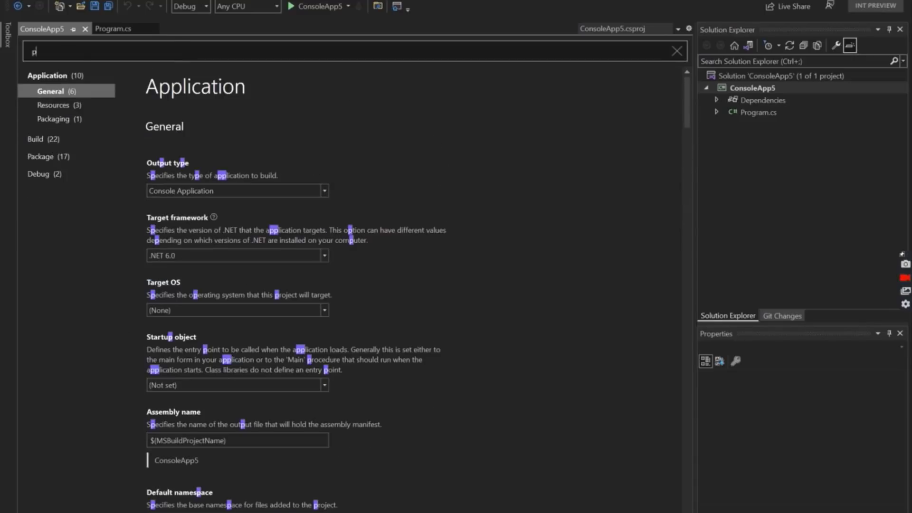
pyautogui.write('latform')
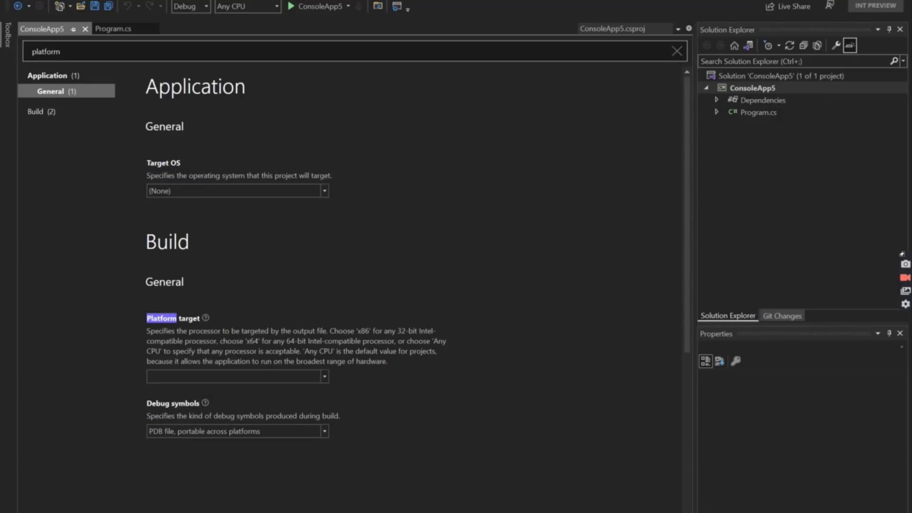
pyautogui.tripleClick(45, 51)
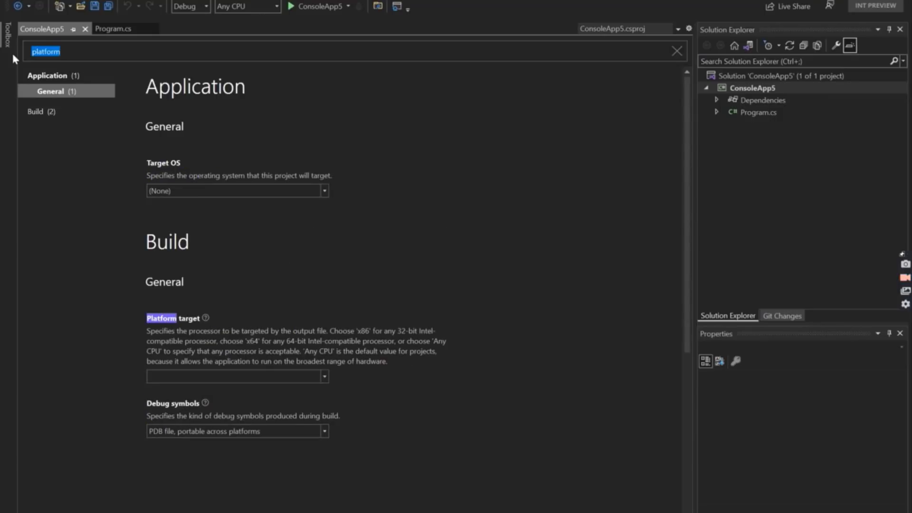
pyautogui.click(676, 50)
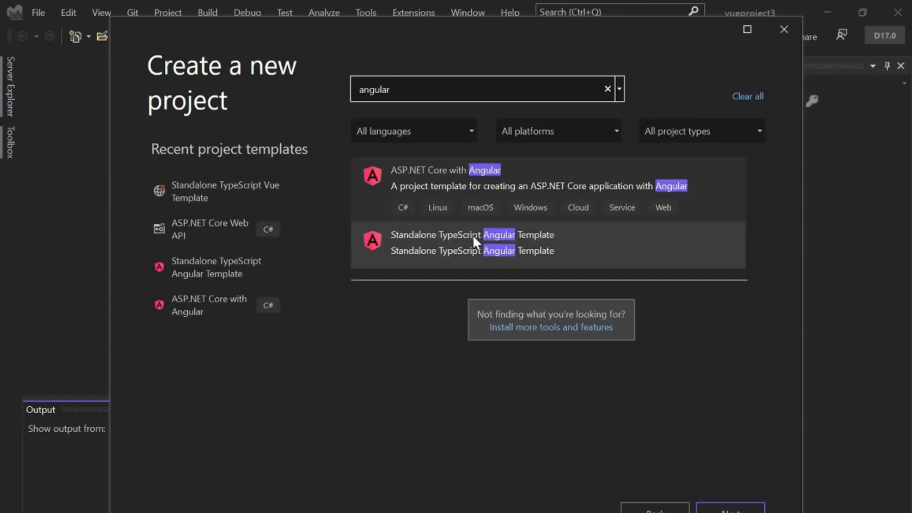
# - Create AngularDemoForToday from the Standalone TypeScript Angular template with Empty ASP.NET Web API integration
pyautogui.doubleClick(472, 241)
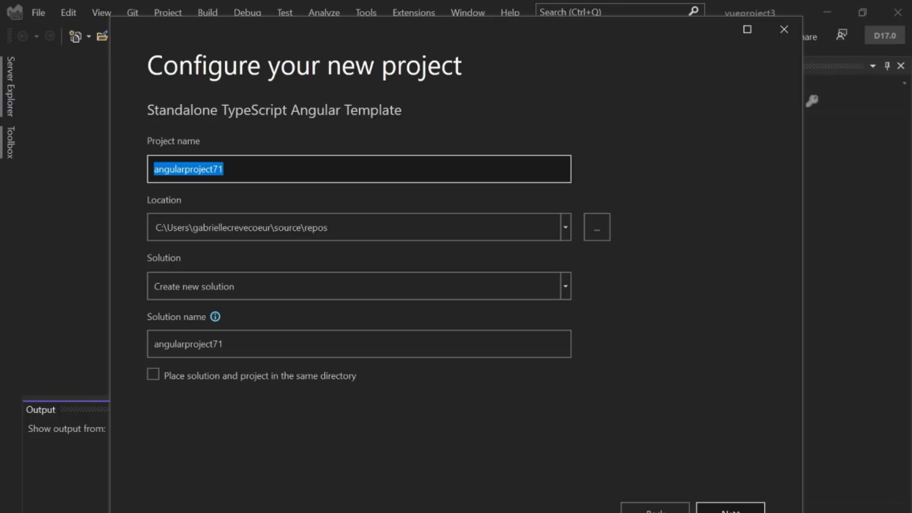
pyautogui.write('AngularDemoFor')
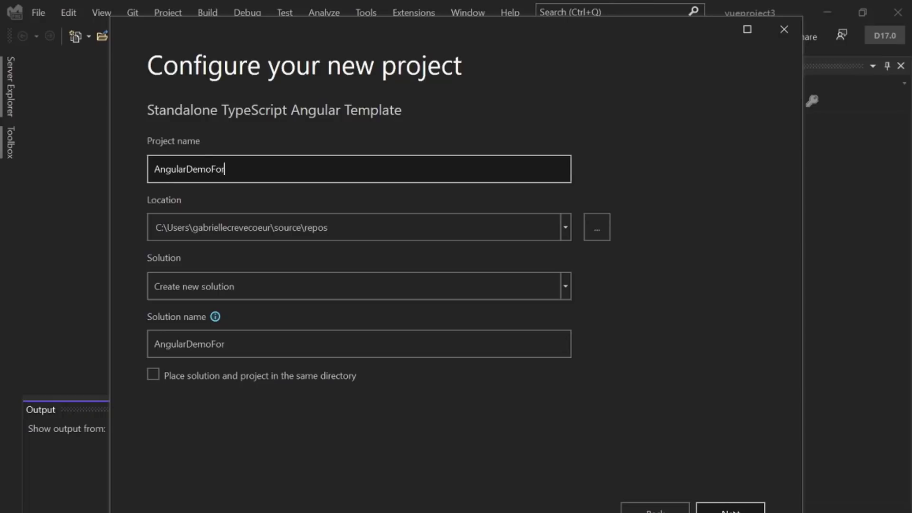
pyautogui.click(730, 511)
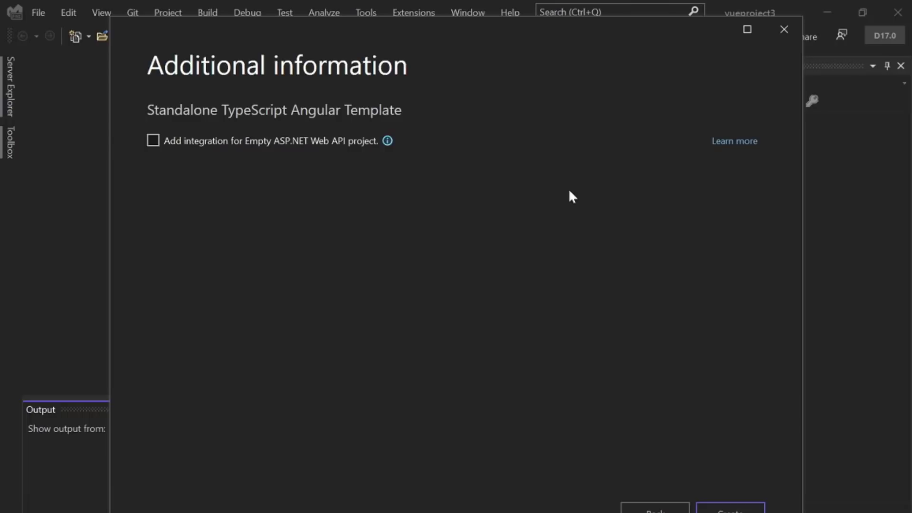
pyautogui.click(153, 140)
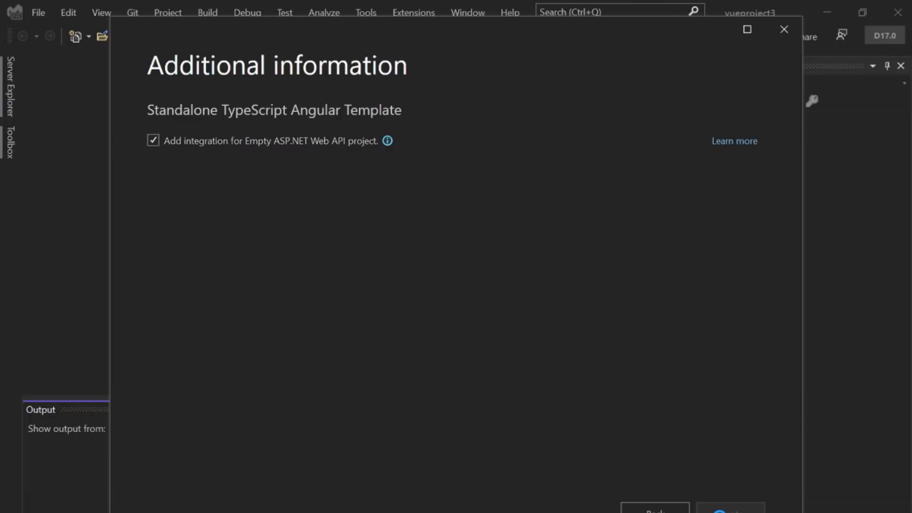
pyautogui.click(729, 511)
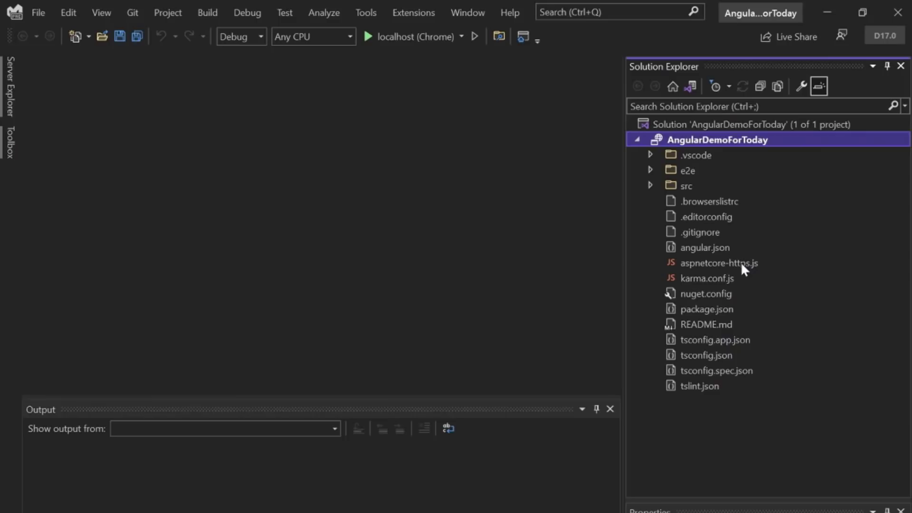
# - Open aspnetcore-https.js from Solution Explorer and scroll through its code
pyautogui.click(718, 262)
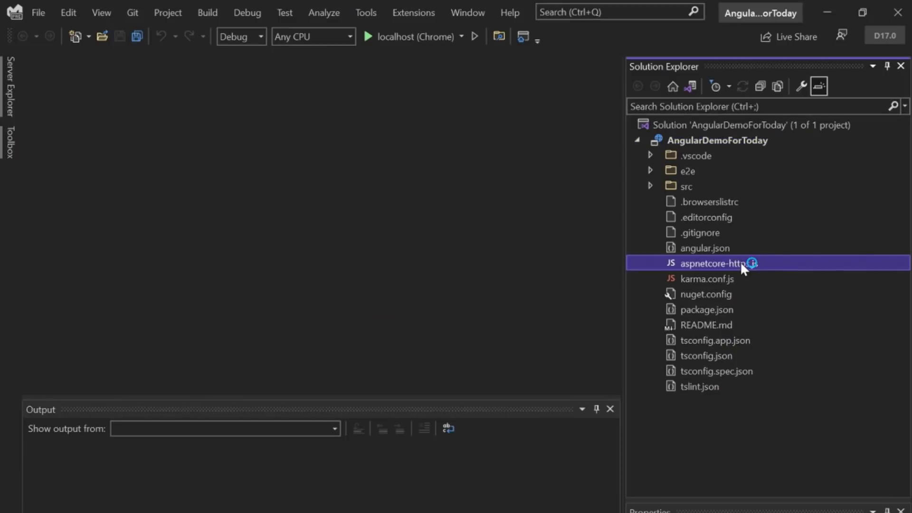
pyautogui.doubleClick(717, 263)
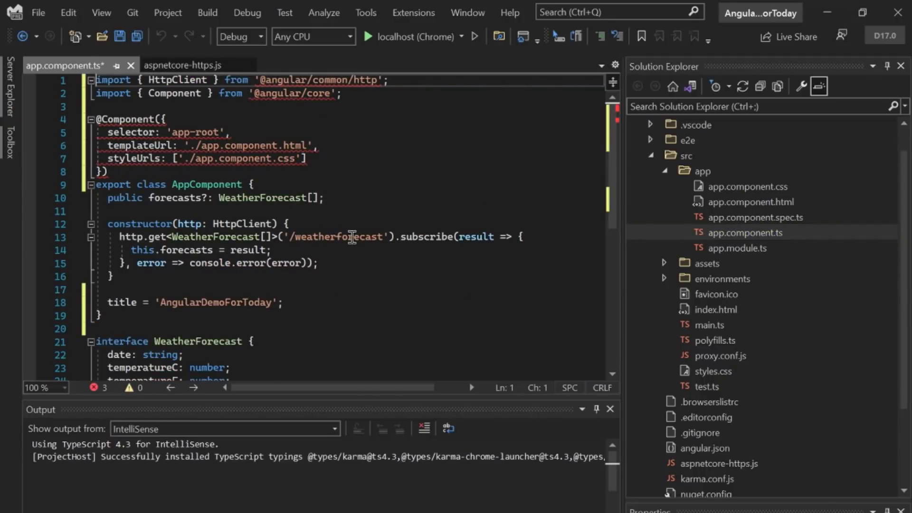
pyautogui.scroll(-3)
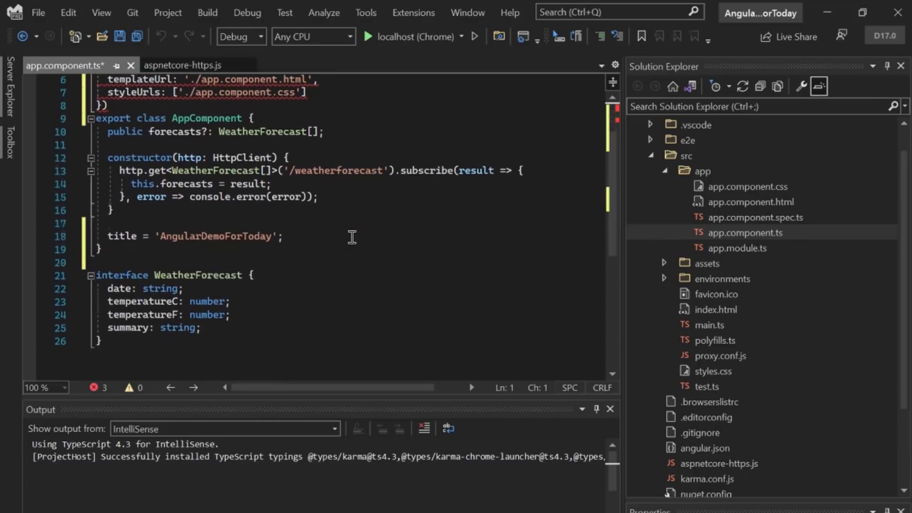